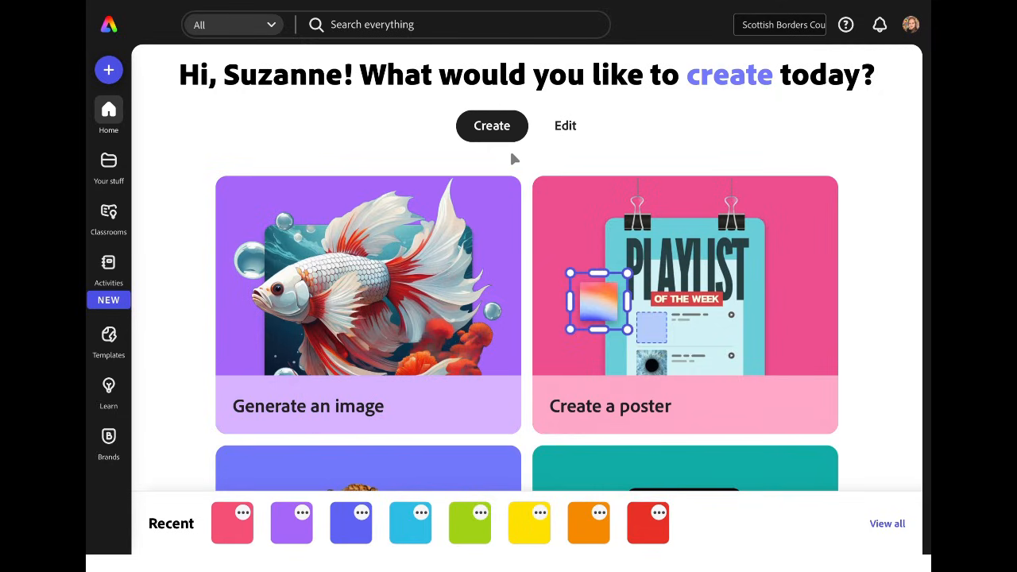
pyautogui.moveTo(496, 161)
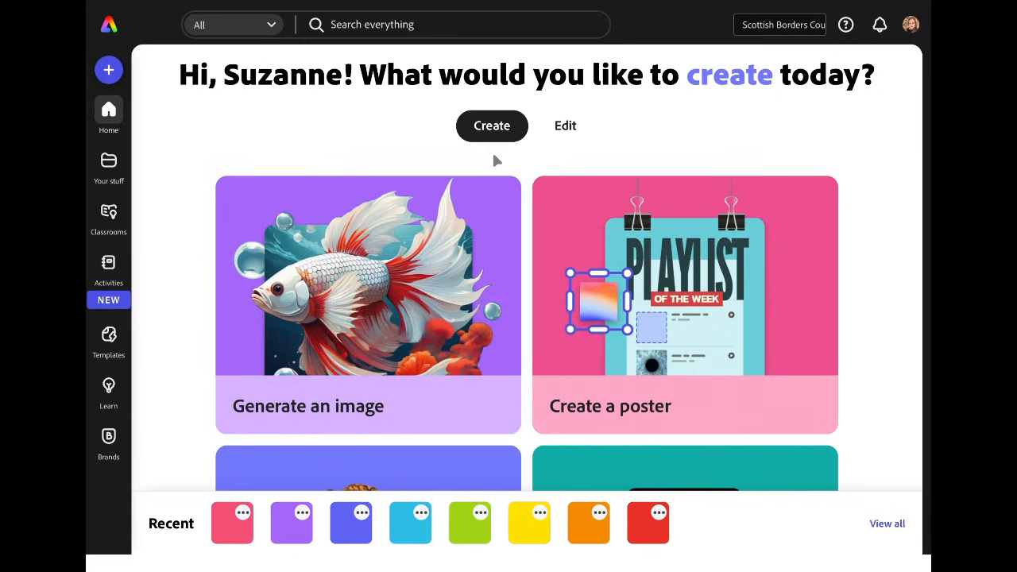
# - Start a new blank drawing from the Adobe Express home page
pyautogui.scroll(-3)
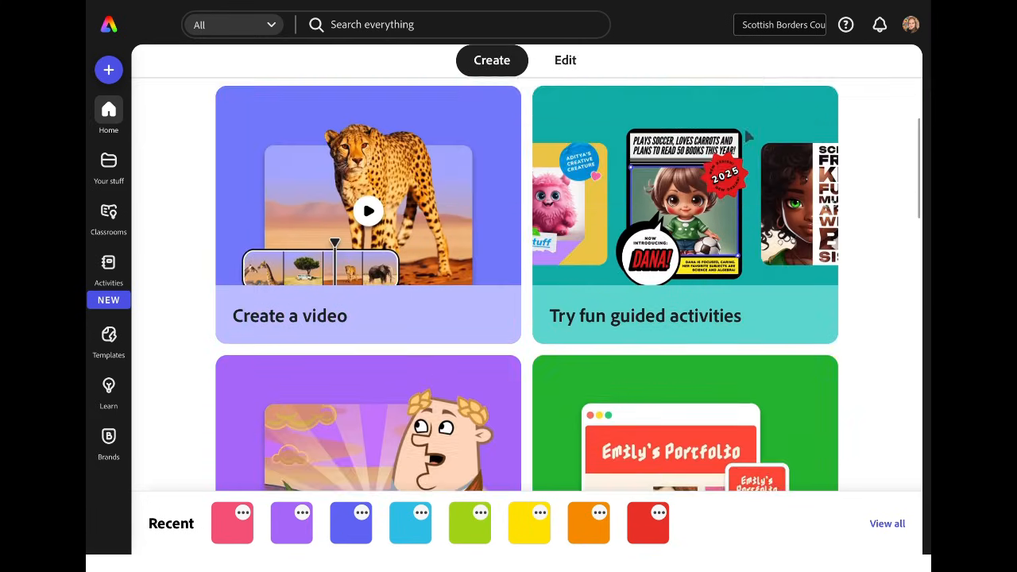
pyautogui.scroll(-3)
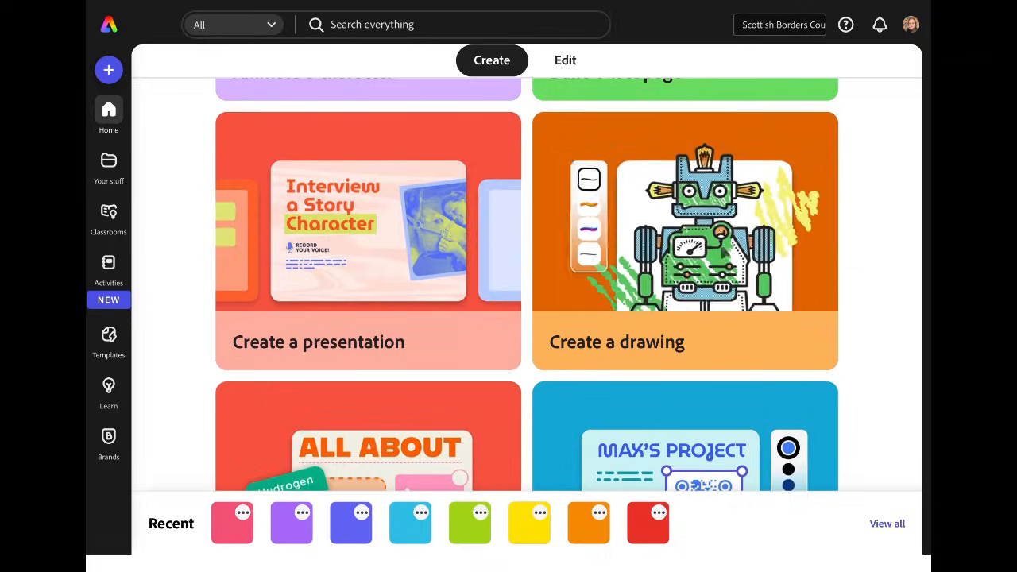
pyautogui.click(684, 238)
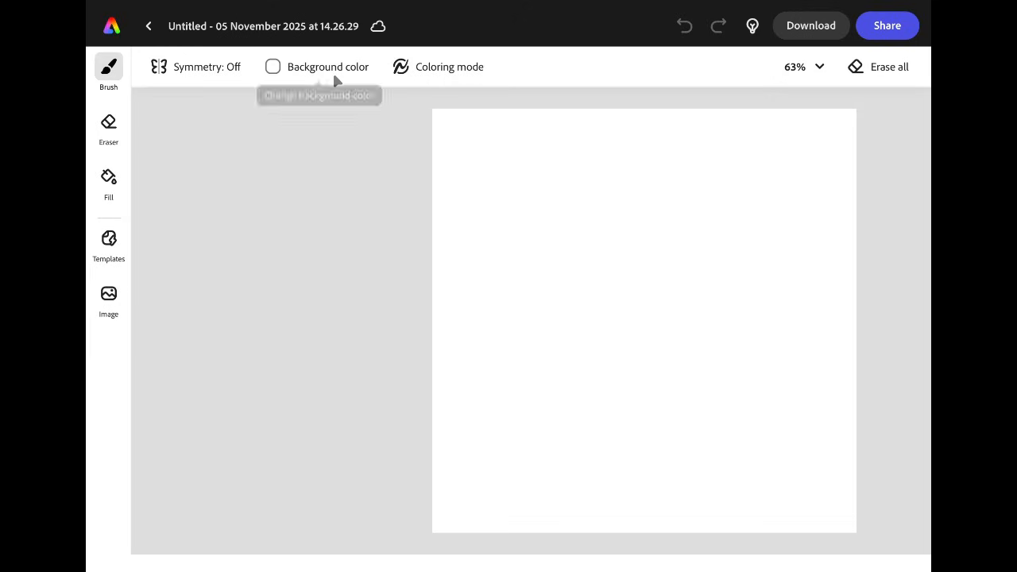
pyautogui.moveTo(327, 66)
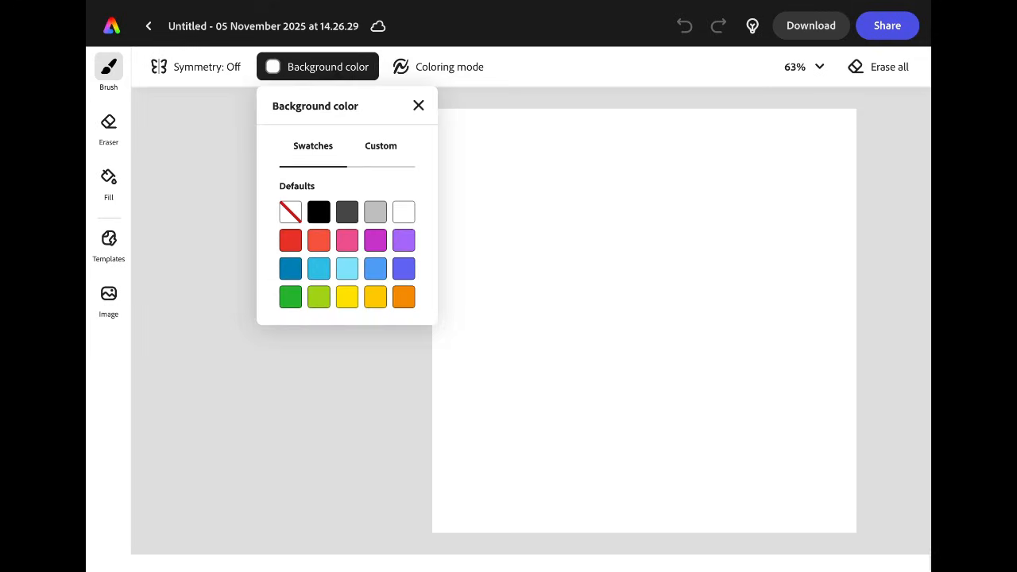
pyautogui.moveTo(345, 163)
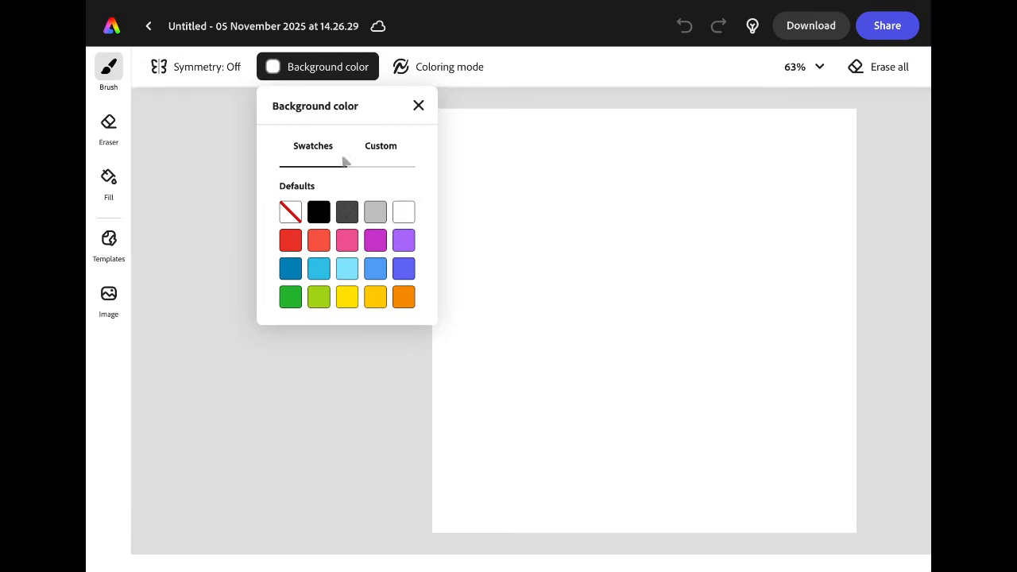
# - Give the canvas a custom dark purple background (#562BB5) after trying blue, magenta and violet swatches
pyautogui.click(404, 267)
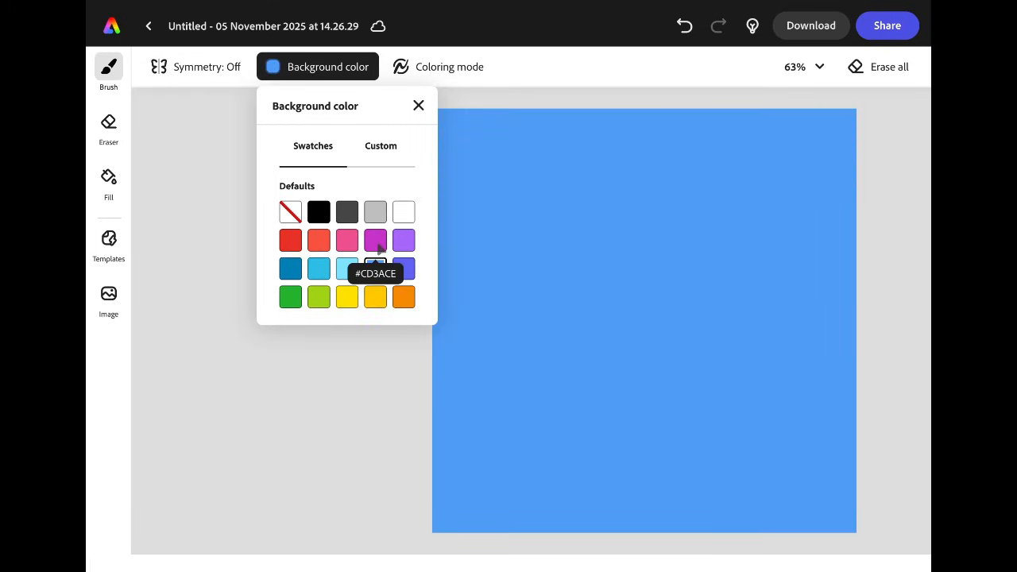
pyautogui.click(375, 240)
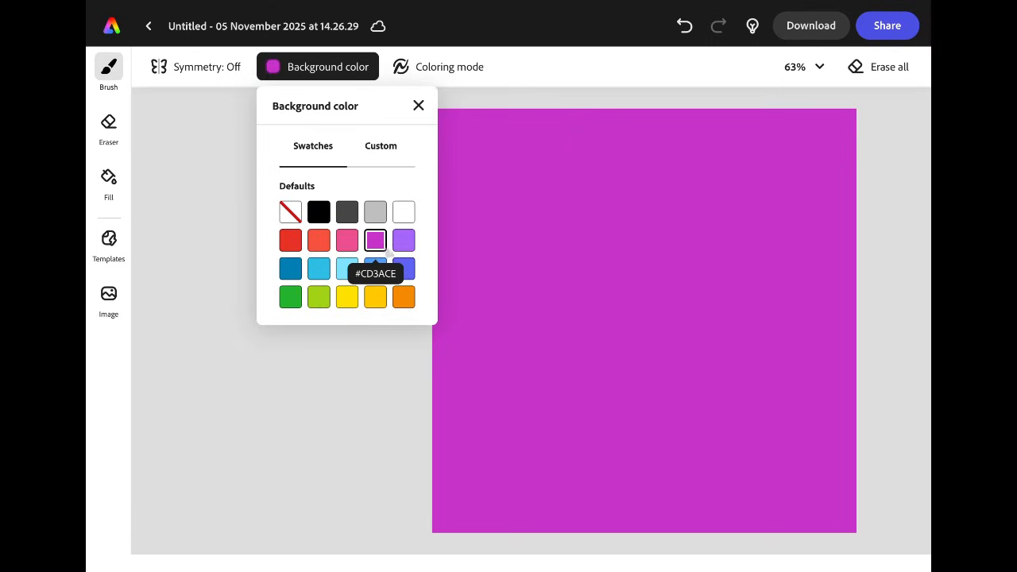
pyautogui.click(403, 267)
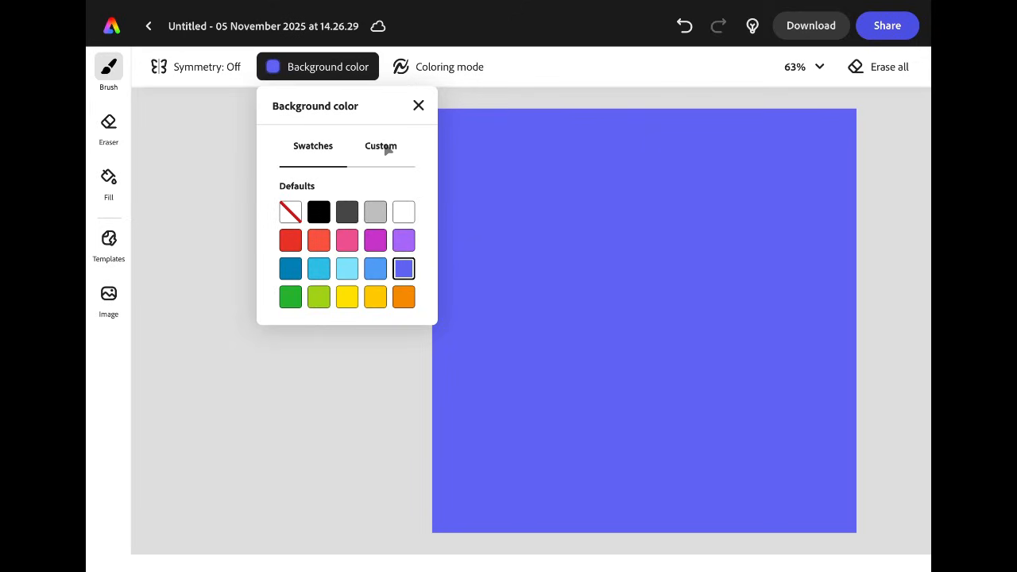
pyautogui.click(381, 146)
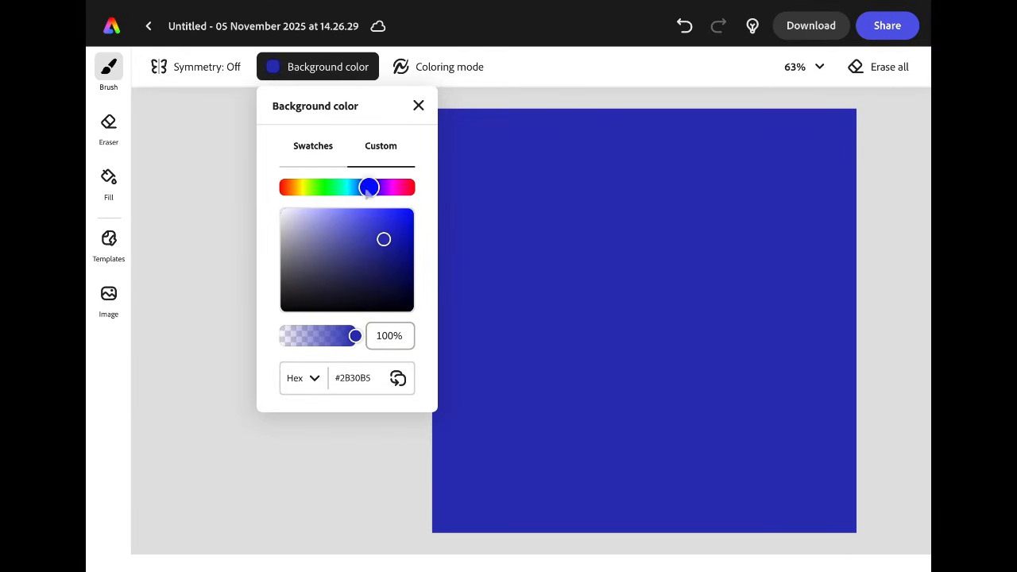
pyautogui.moveTo(367, 188); pyautogui.dragTo(375, 187)
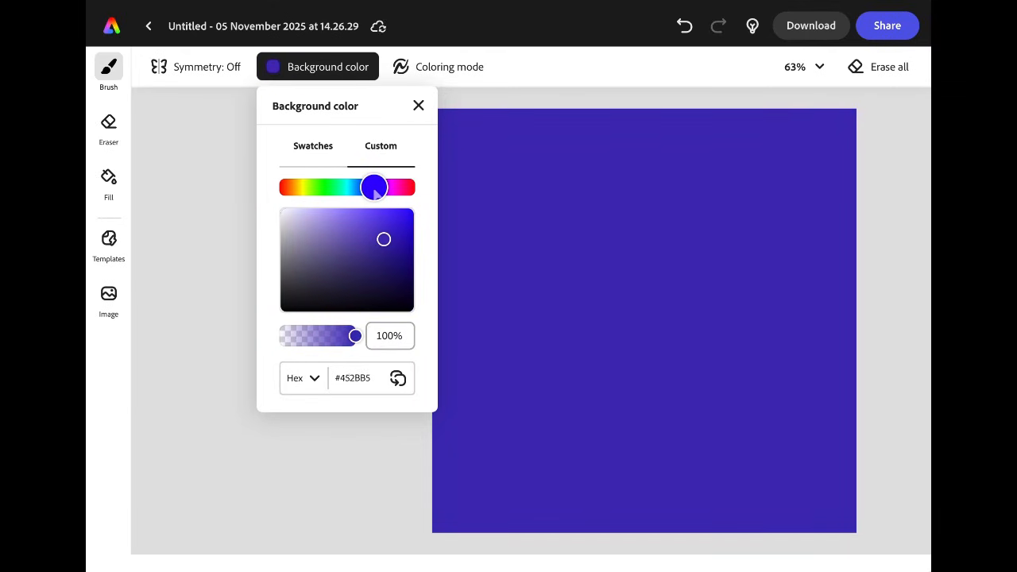
pyautogui.moveTo(373, 188); pyautogui.dragTo(378, 187)
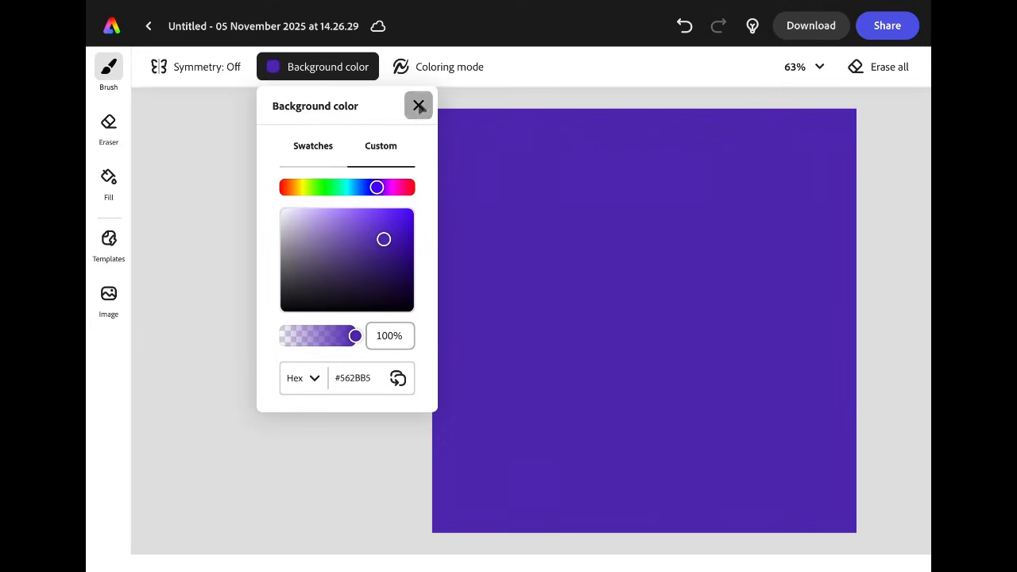
pyautogui.click(419, 105)
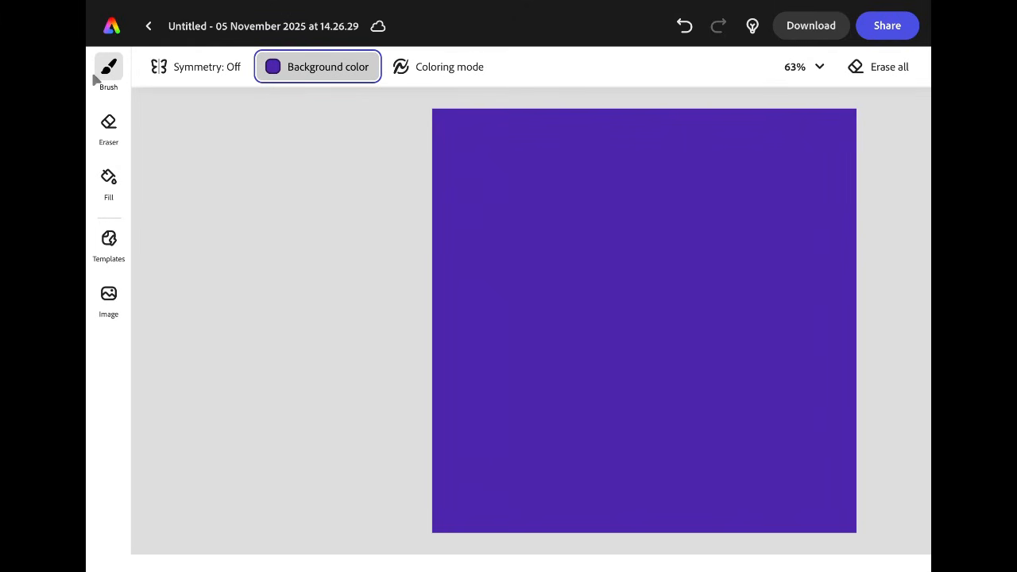
pyautogui.moveTo(104, 76)
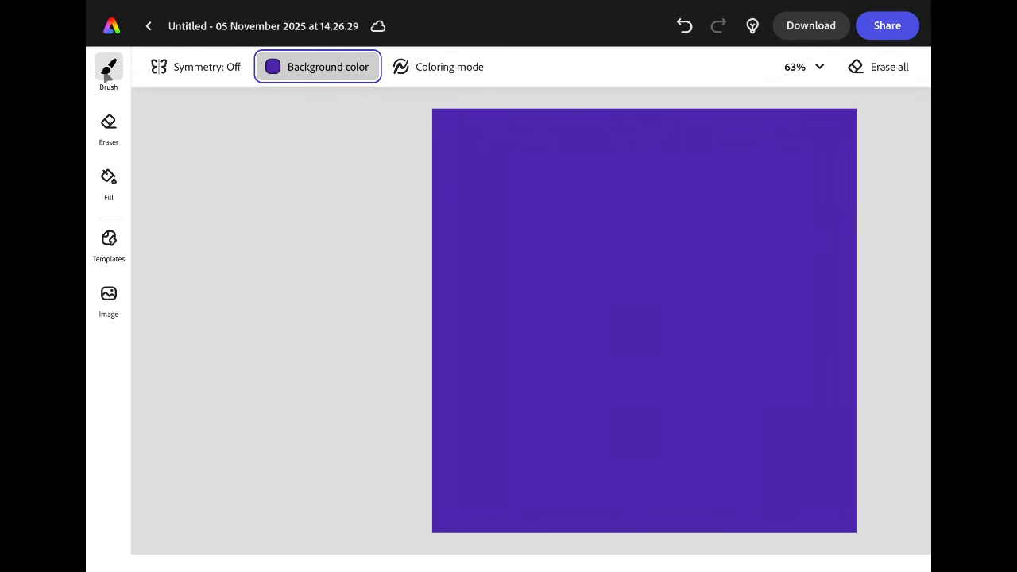
# - Set the Hard round brush to white at size 10 and put the brush panel away
pyautogui.click(108, 71)
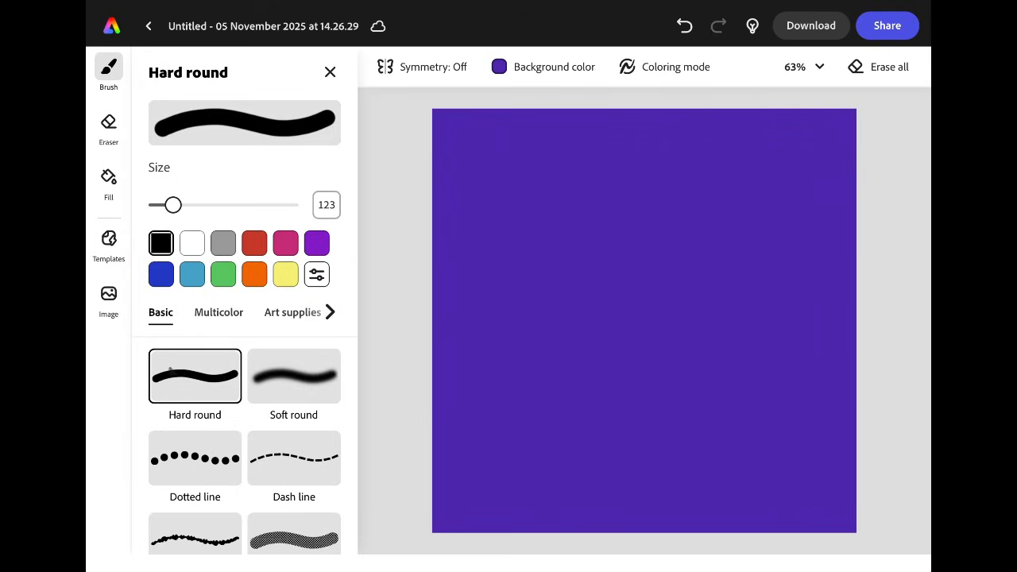
pyautogui.moveTo(194, 388)
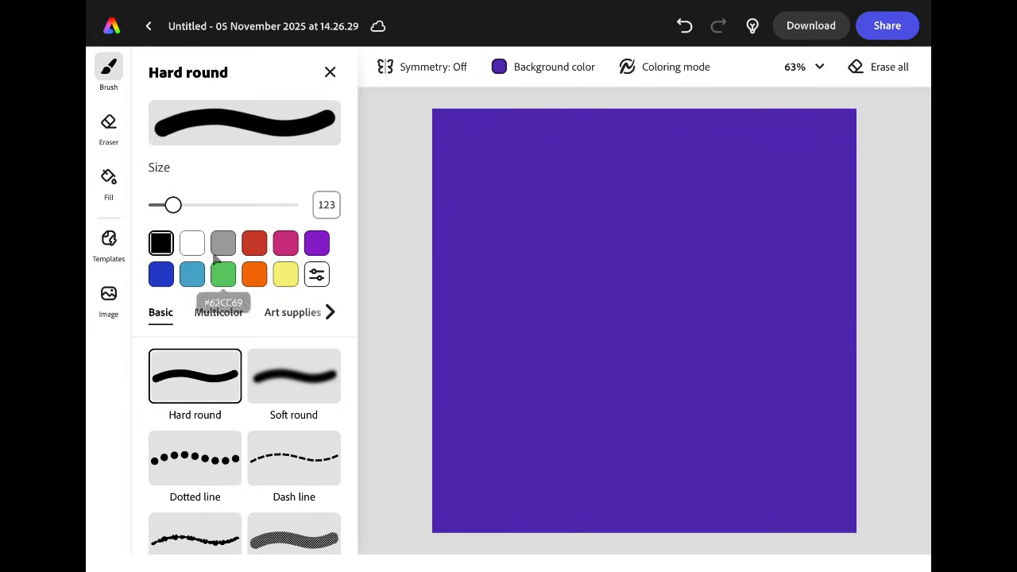
pyautogui.moveTo(169, 203); pyautogui.dragTo(183, 204)
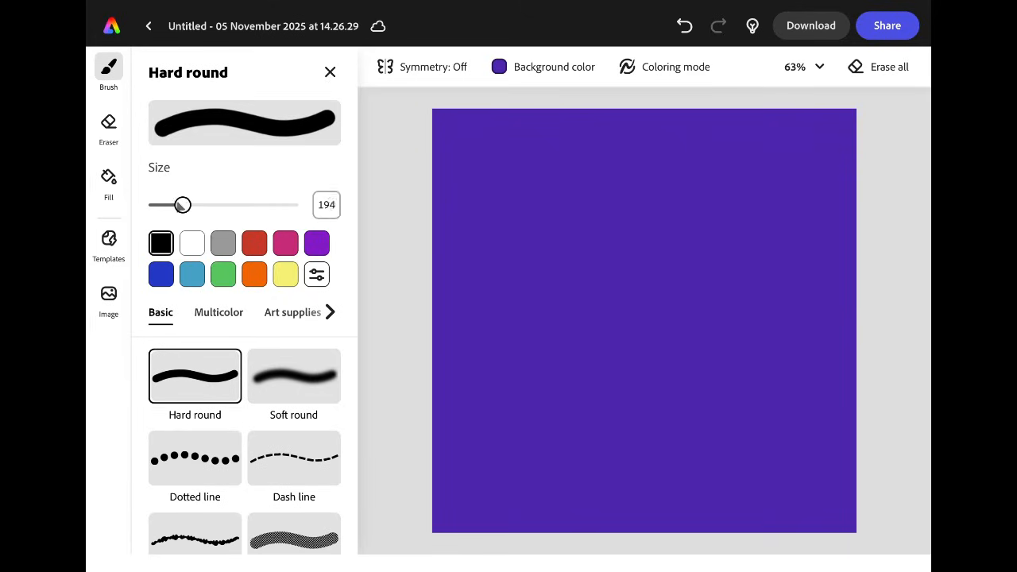
pyautogui.moveTo(183, 205); pyautogui.dragTo(171, 205)
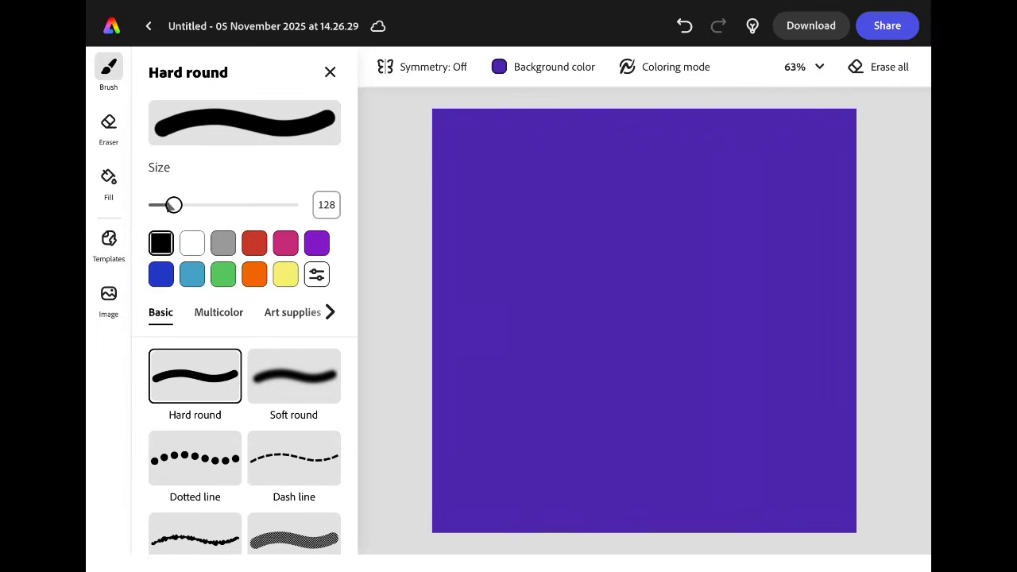
pyautogui.moveTo(172, 203); pyautogui.dragTo(159, 204)
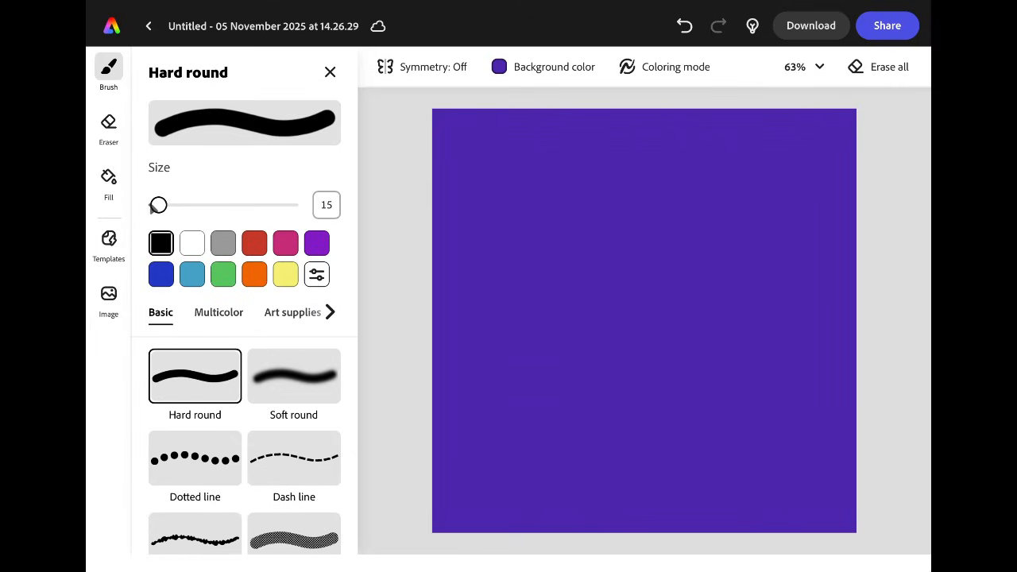
pyautogui.moveTo(162, 205); pyautogui.dragTo(157, 205)
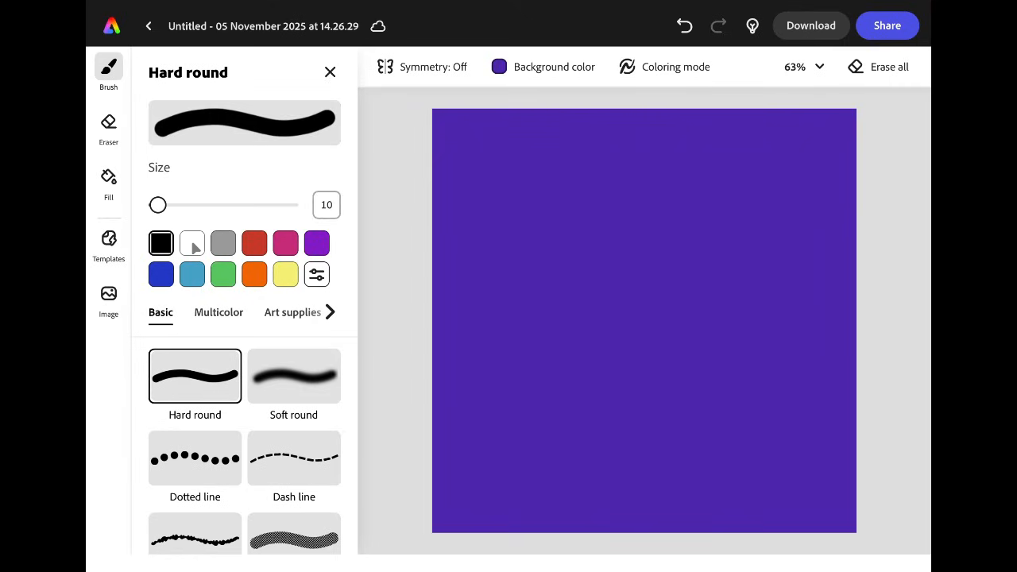
pyautogui.click(190, 242)
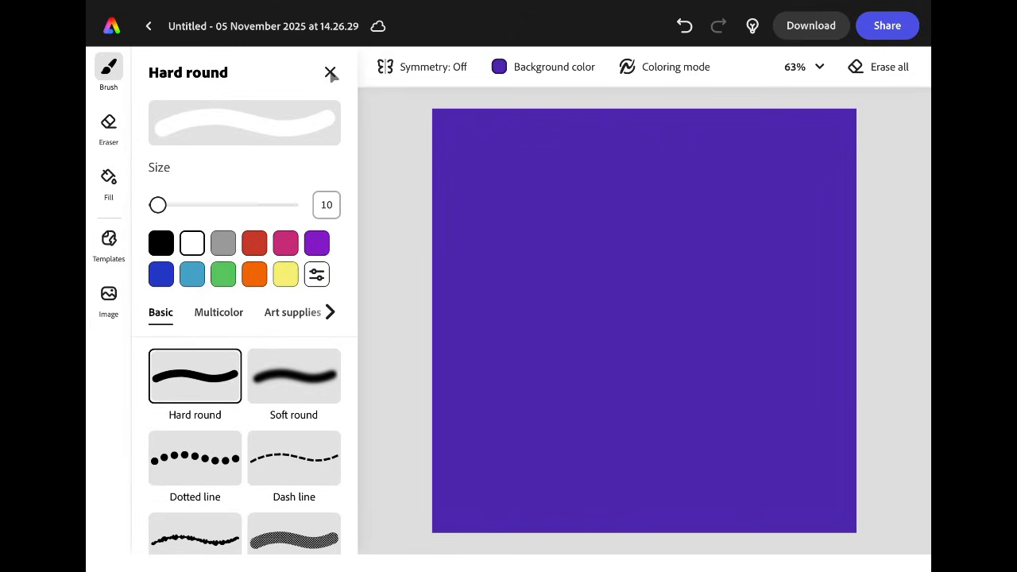
pyautogui.click(330, 73)
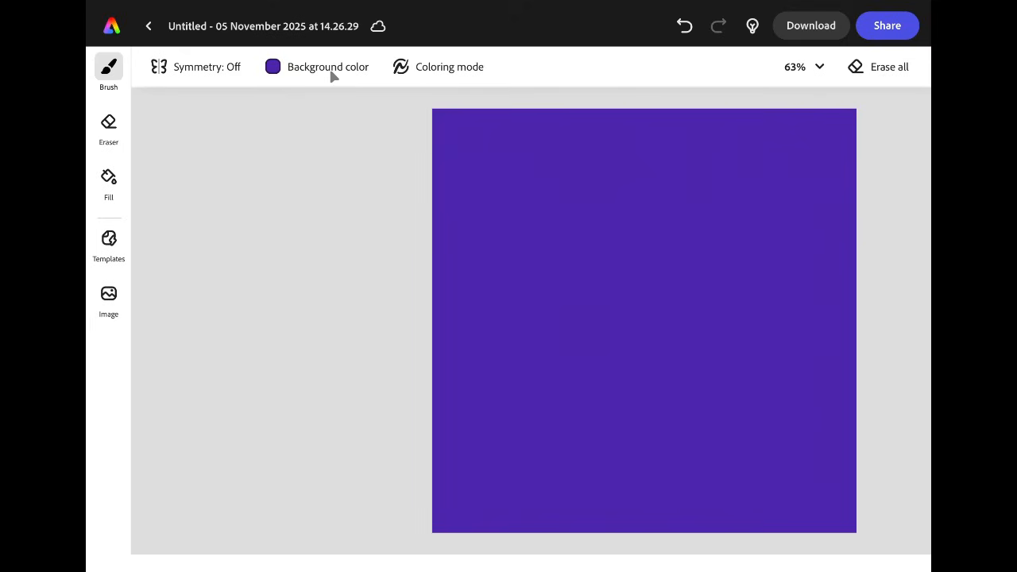
pyautogui.moveTo(197, 67)
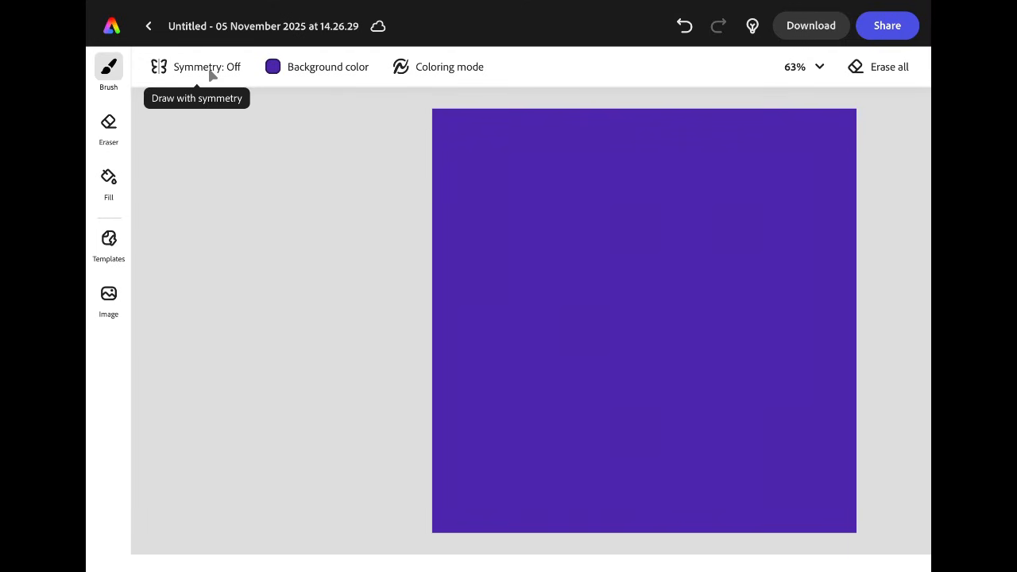
# - Switch symmetry from Off to the six-fold Reflective pattern centred on the canvas
pyautogui.click(197, 67)
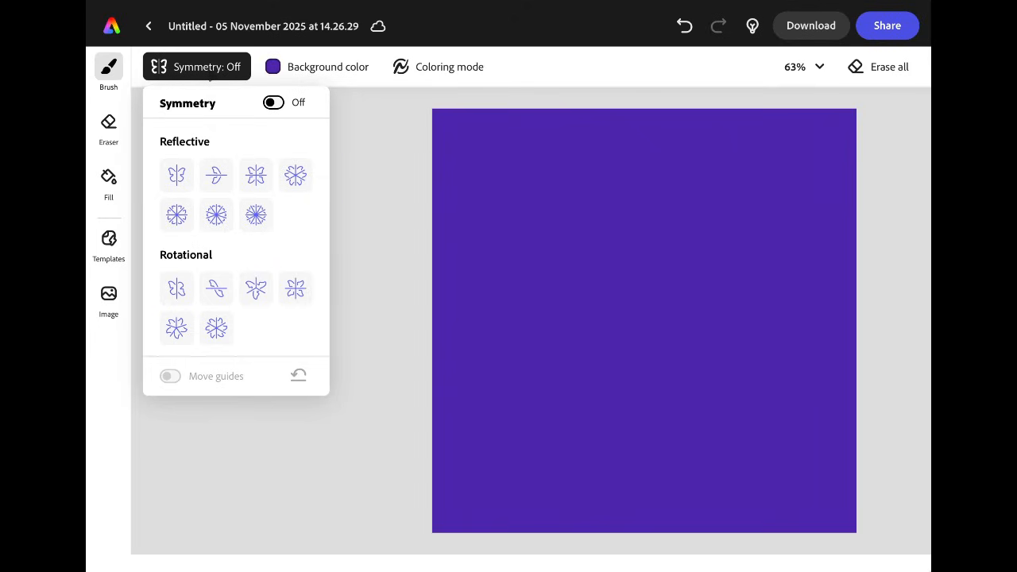
pyautogui.moveTo(246, 194)
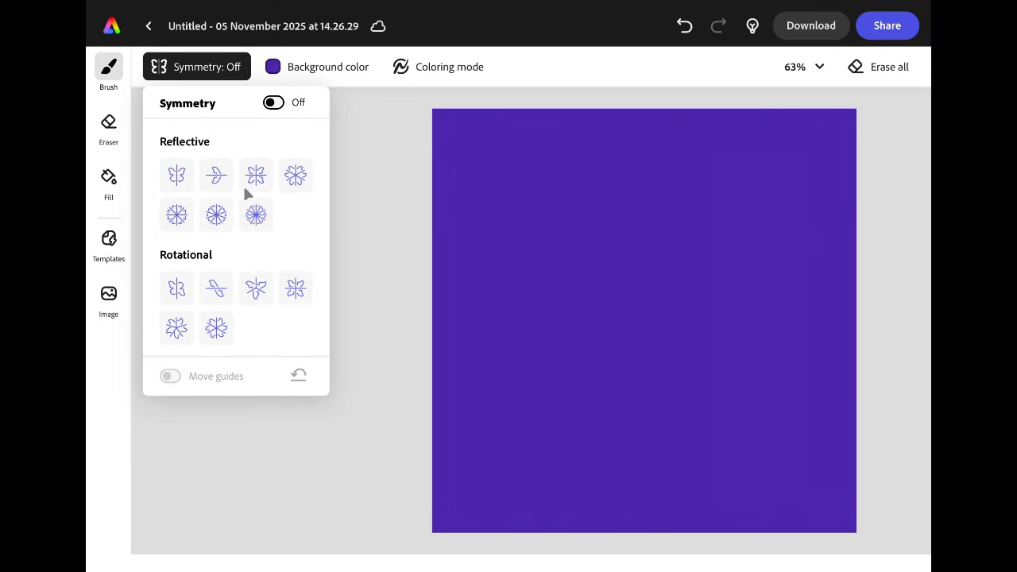
pyautogui.moveTo(257, 219)
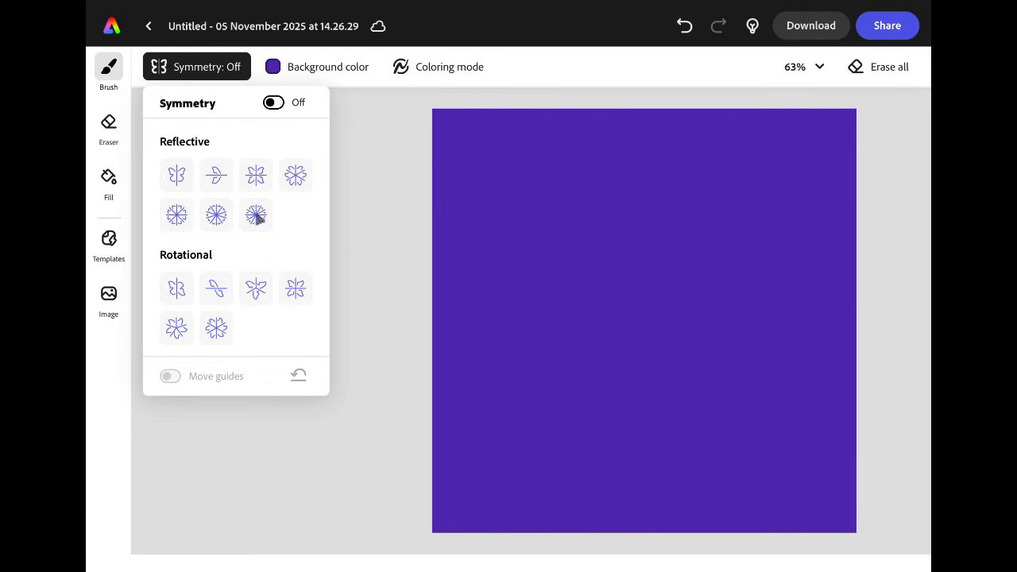
pyautogui.click(255, 215)
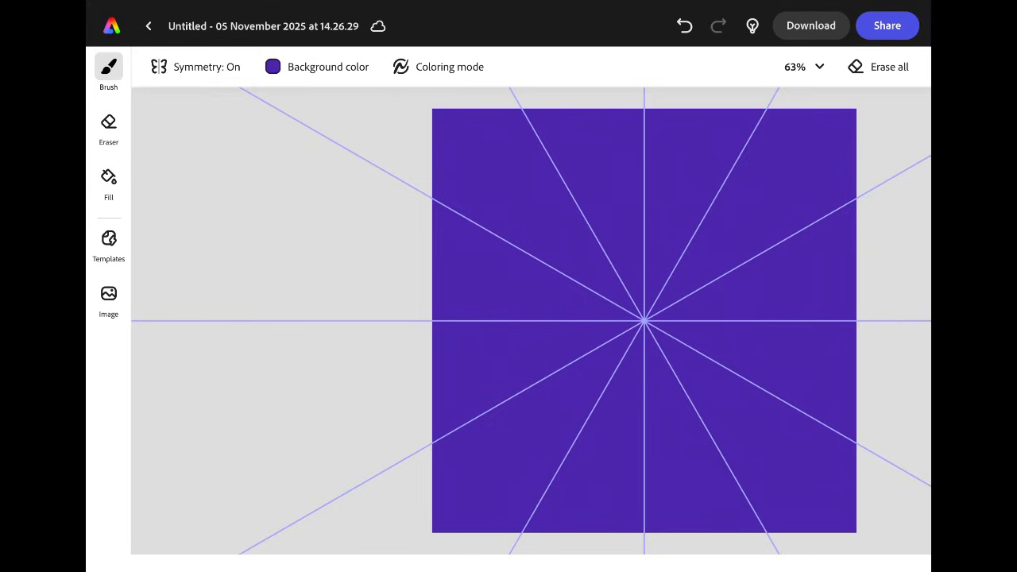
# - Draw petal strokes near the arm tips, then undo the curved petal strokes
pyautogui.click(643, 321)
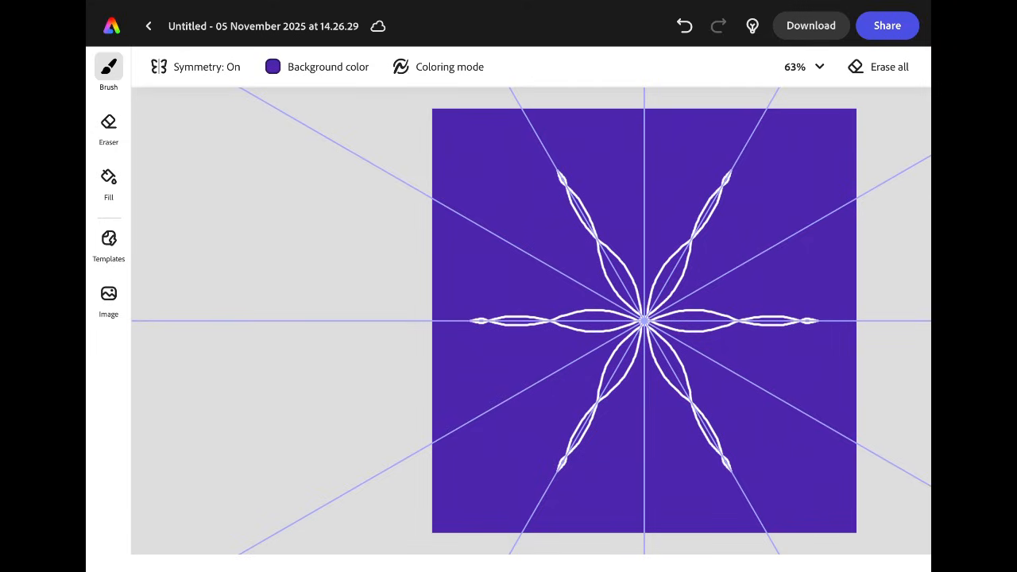
pyautogui.click(683, 26)
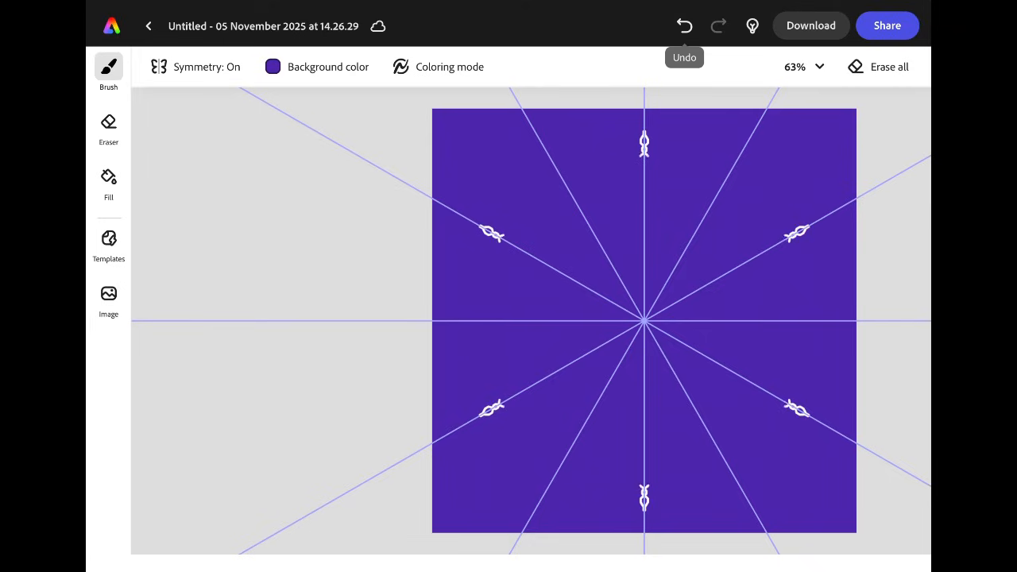
# - Draw wavy chain lines and Merry Christmas lettering along one arm, mirrored across all six
pyautogui.moveTo(643, 143); pyautogui.dragTo(643, 193)
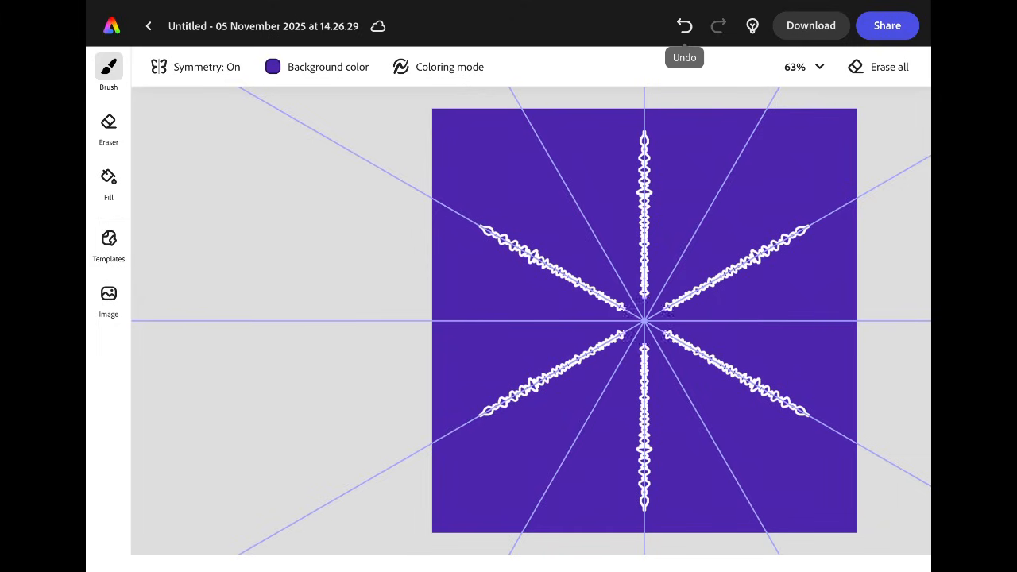
pyautogui.click(643, 321)
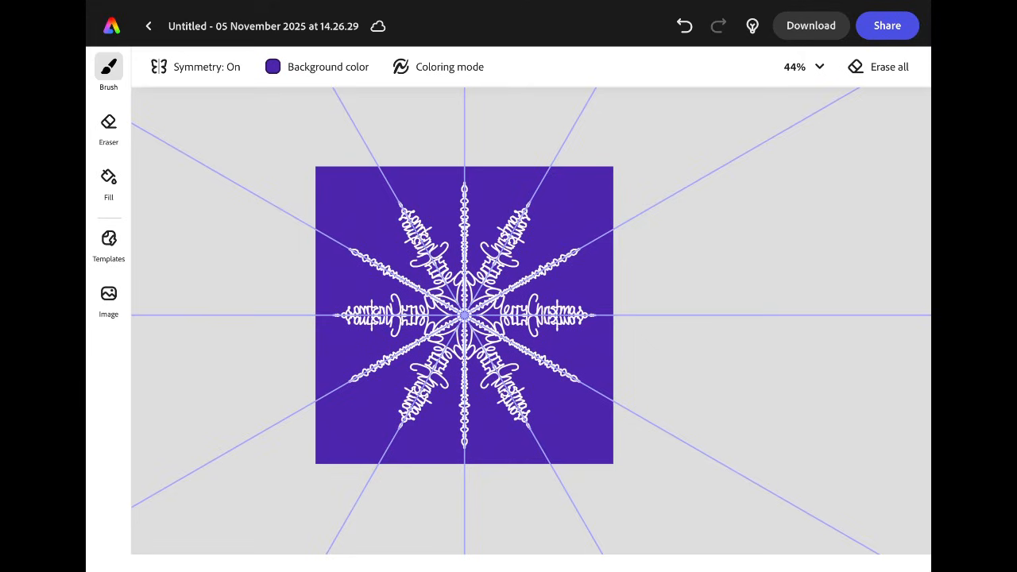
pyautogui.moveTo(159, 67)
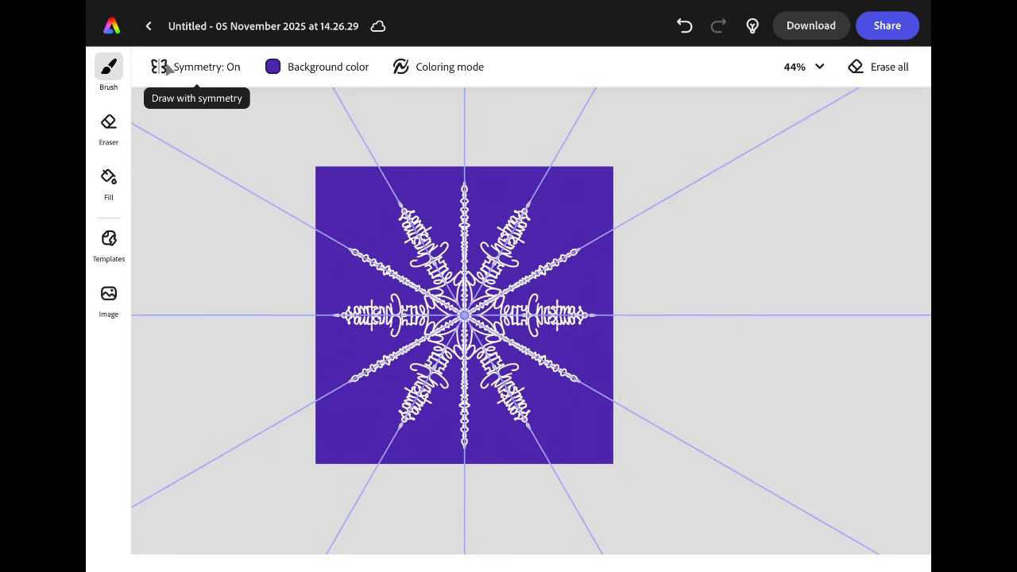
# - Turn symmetry off to hide the guides and start editing the drawing's title
pyautogui.click(197, 67)
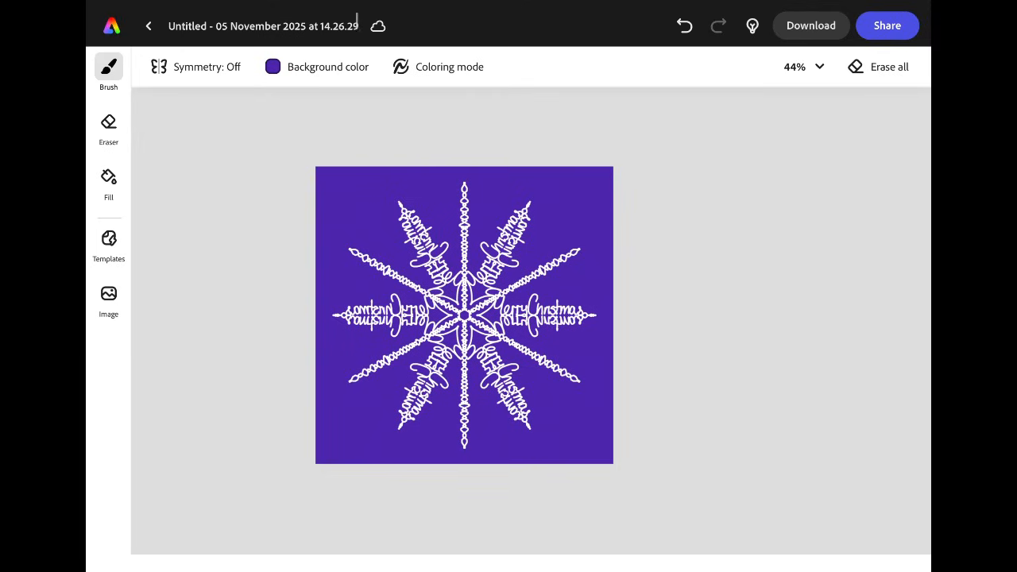
pyautogui.click(263, 26)
pyautogui.write('Symmetrical')
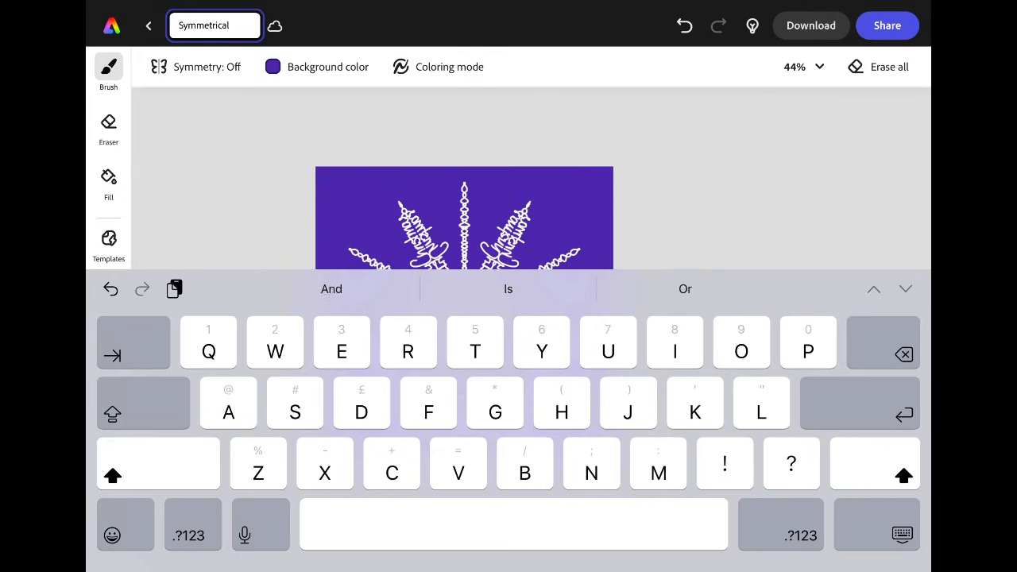
# - Complete the title as 'Symmetrical Snowflake' using the Snowflake suggestion and confirm it
pyautogui.write('Snowf')
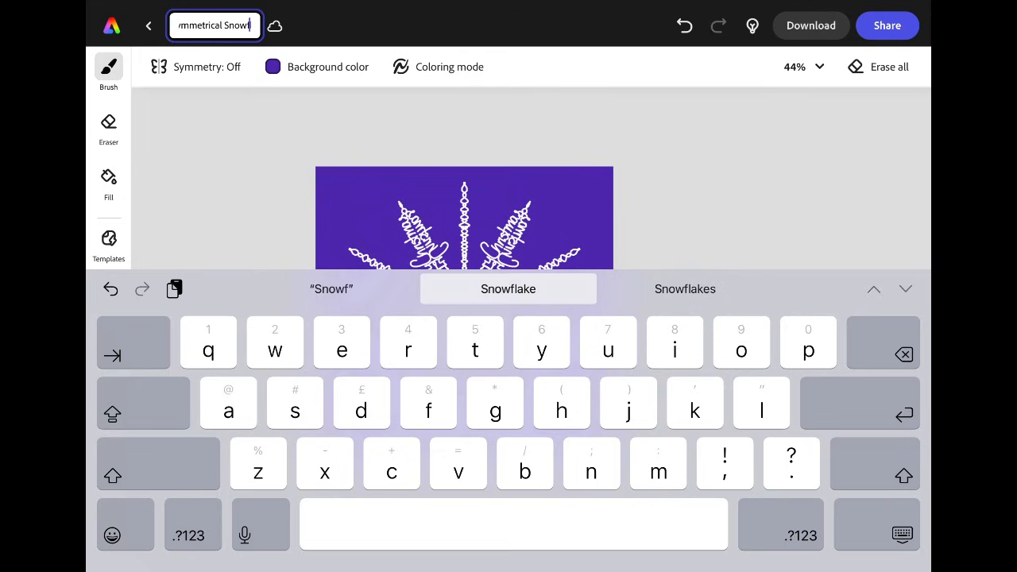
pyautogui.click(509, 289)
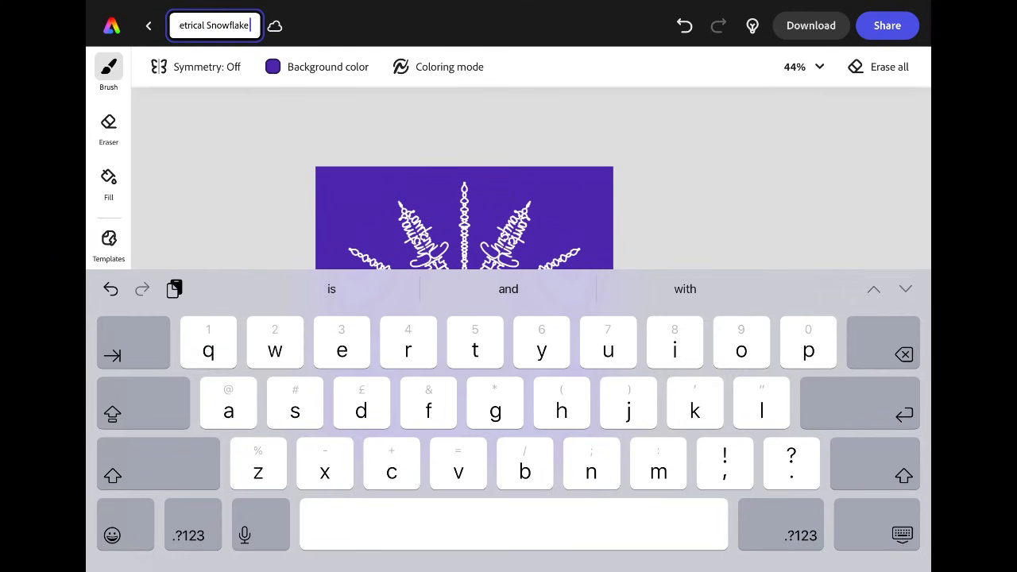
pyautogui.press('enter')
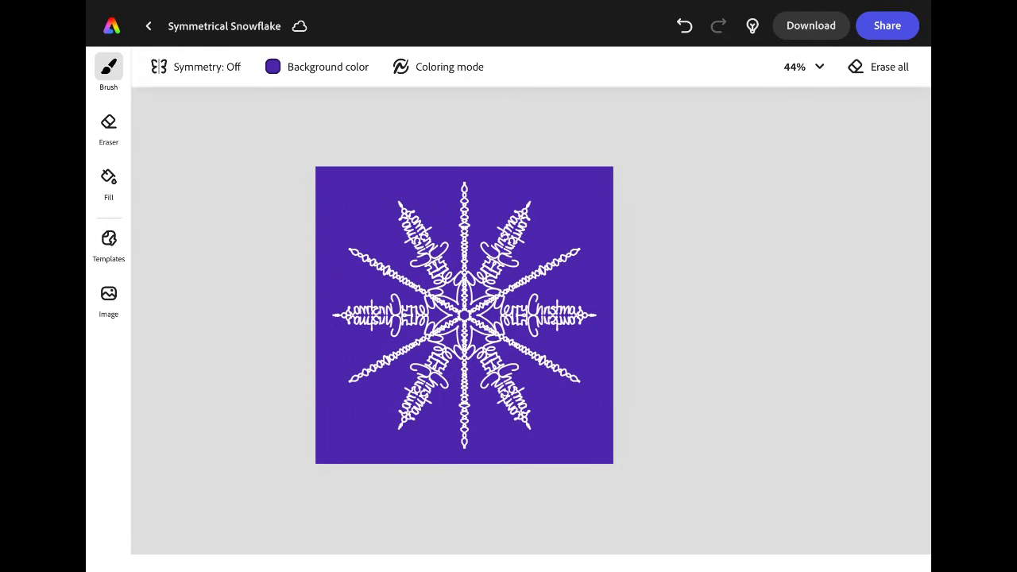
# - Download the drawing in PNG format
pyautogui.click(810, 25)
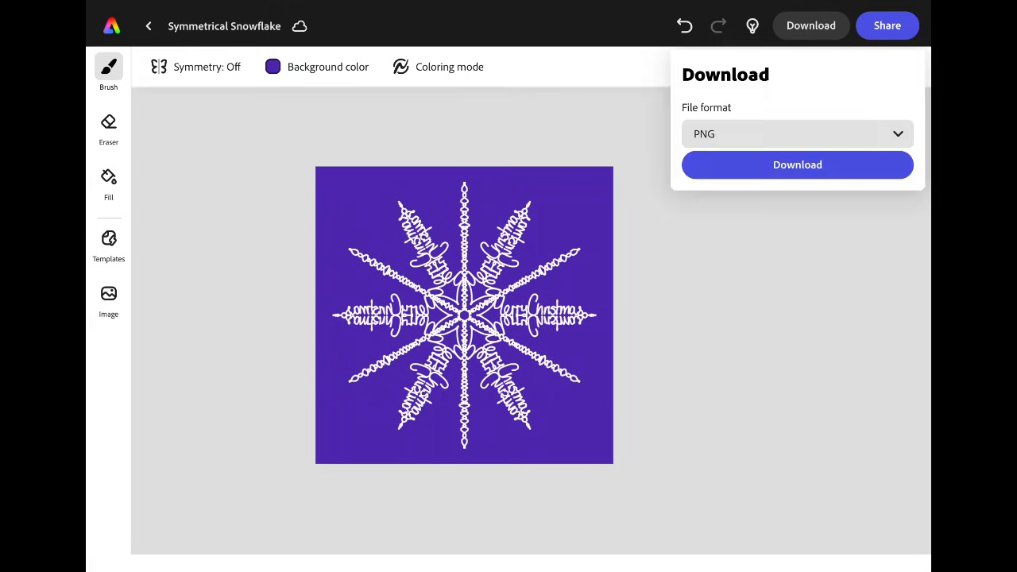
pyautogui.moveTo(811, 25)
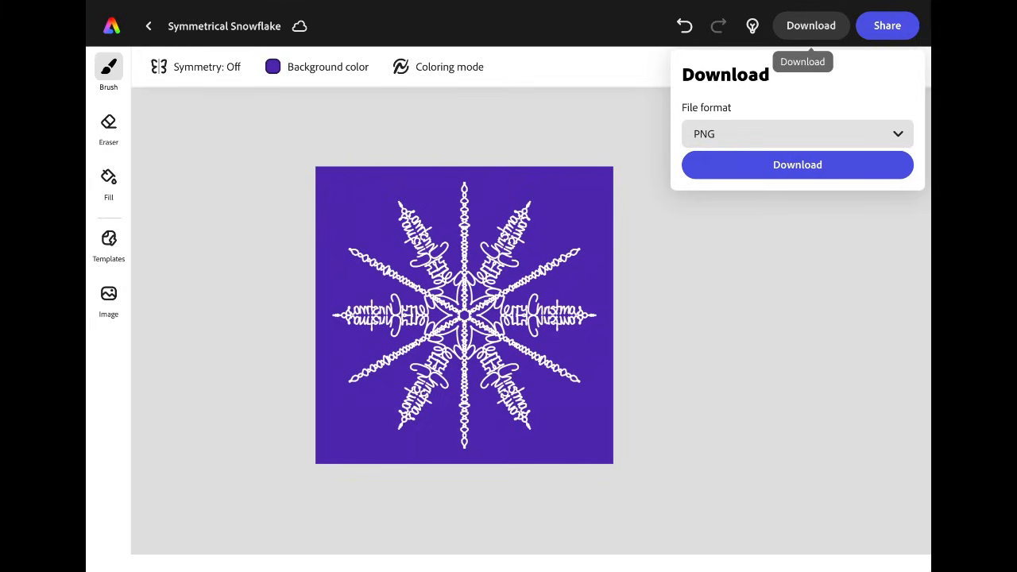
pyautogui.click(797, 164)
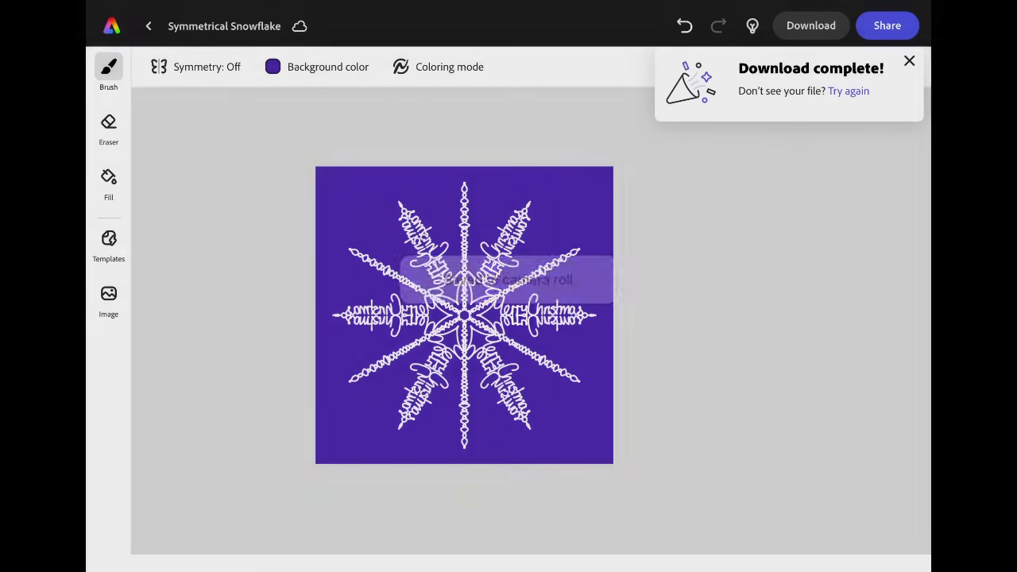